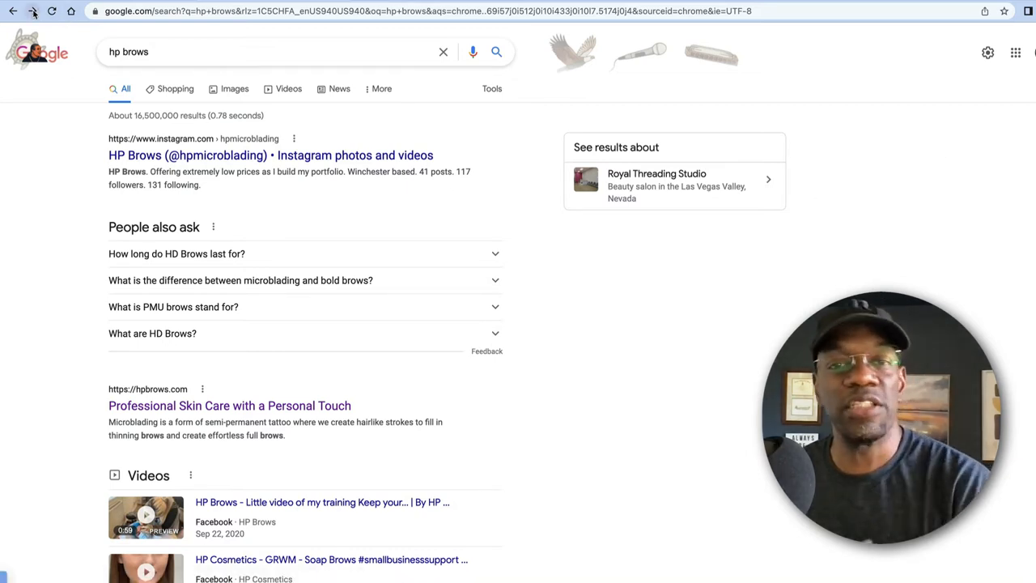
mouse_move(32, 12)
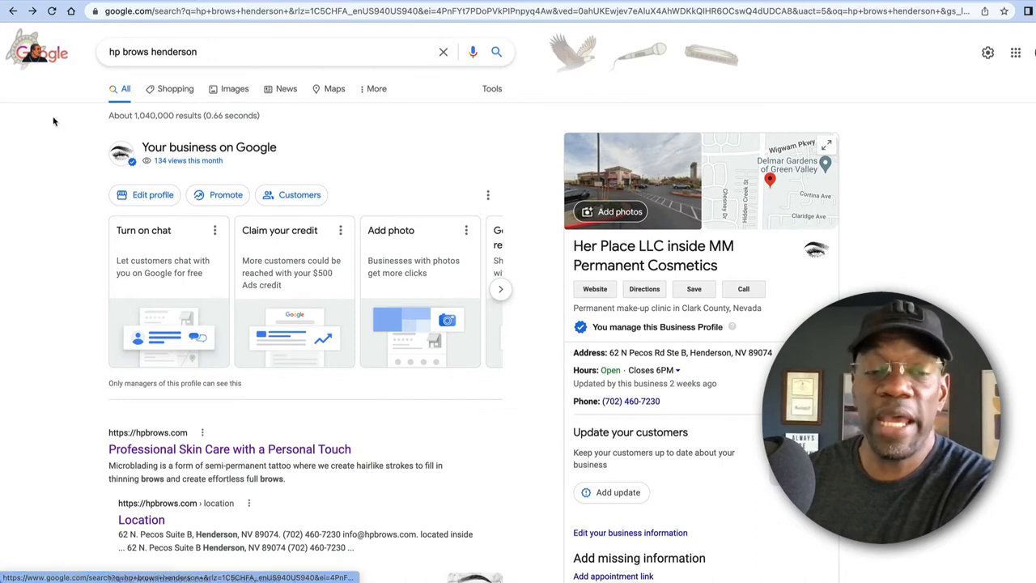
mouse_move(307, 282)
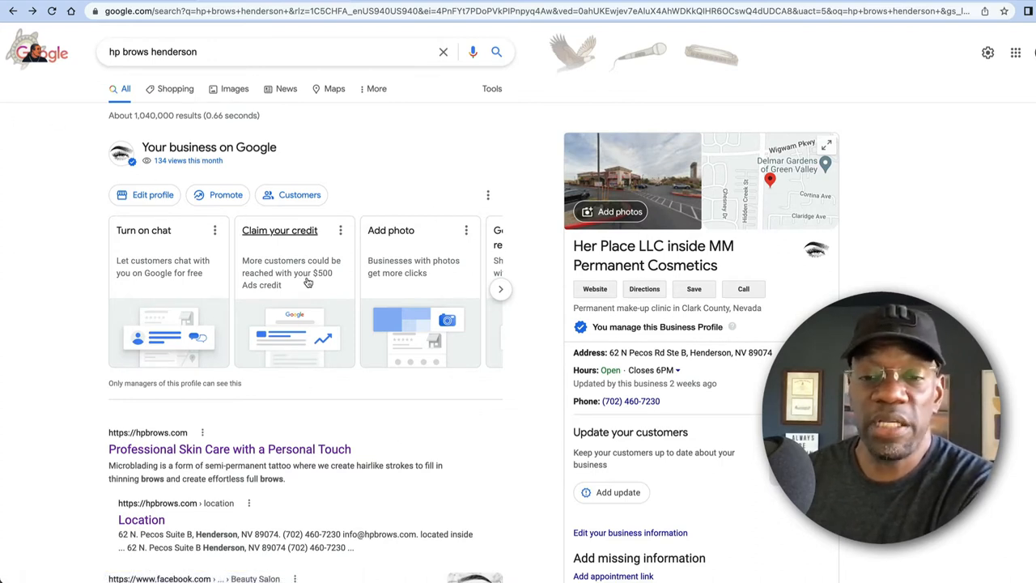
mouse_move(333, 157)
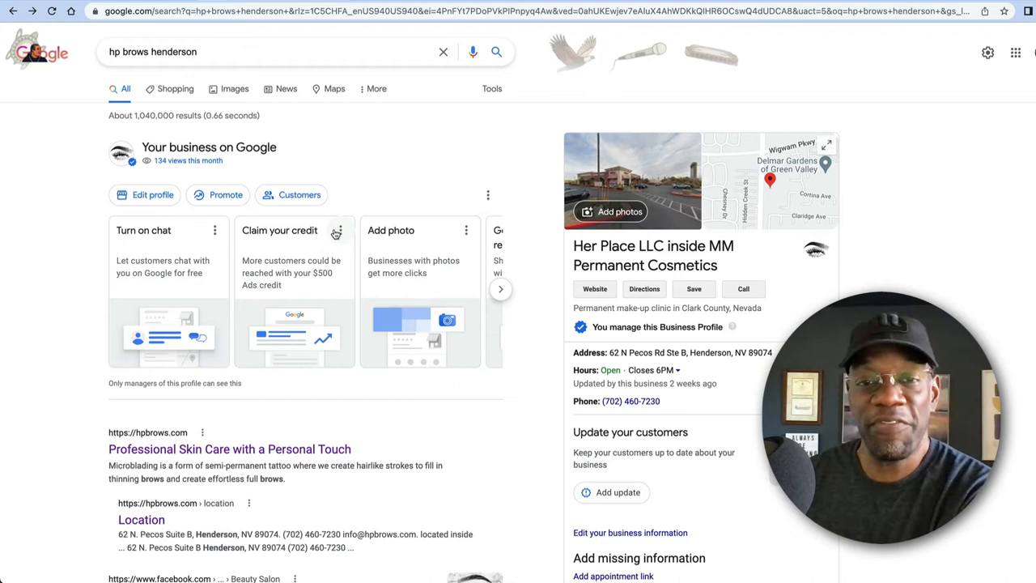
mouse_move(223, 307)
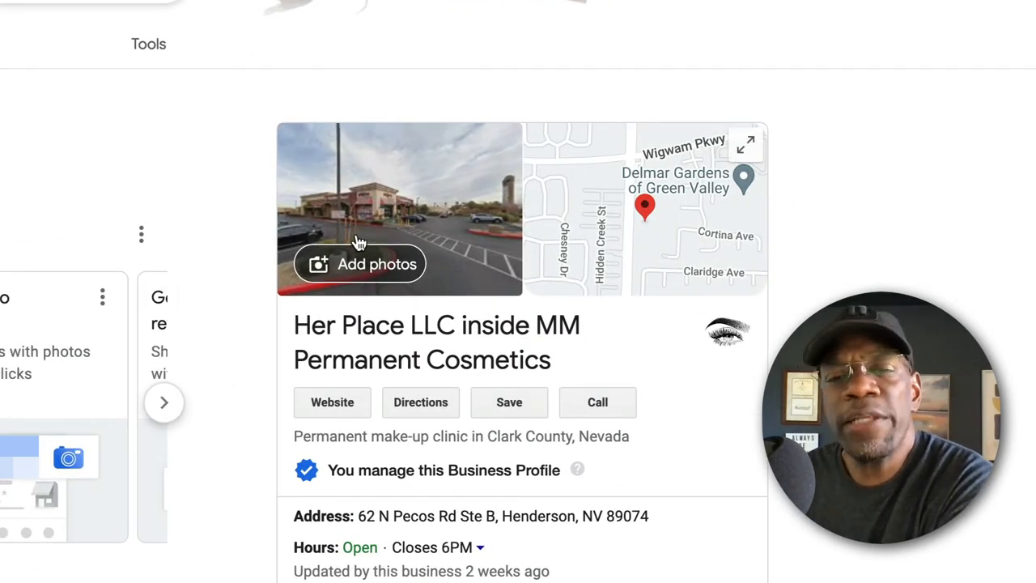
mouse_move(421, 235)
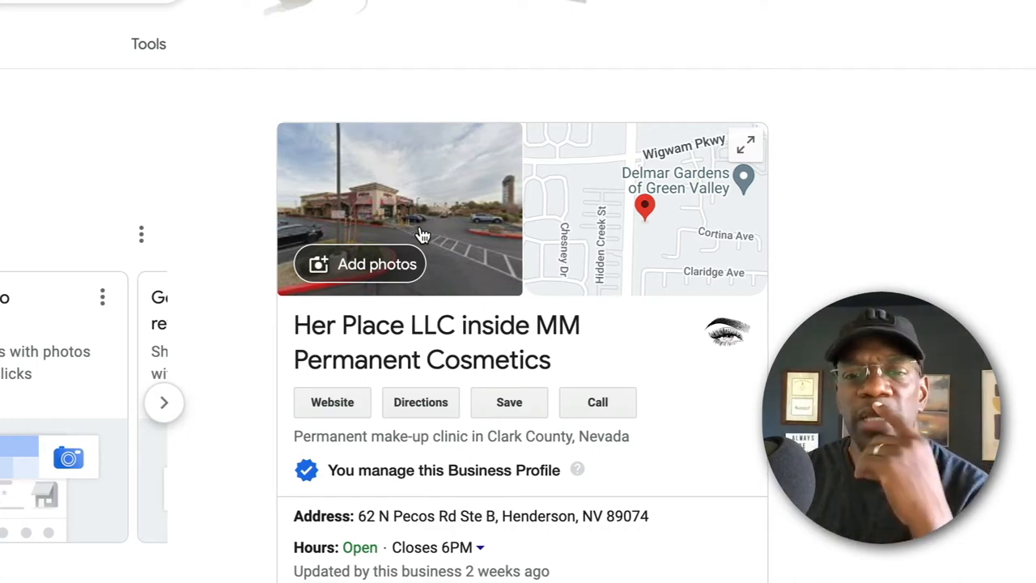
View the brow studio's photo gallery from its business profile panel.
left_click(726, 332)
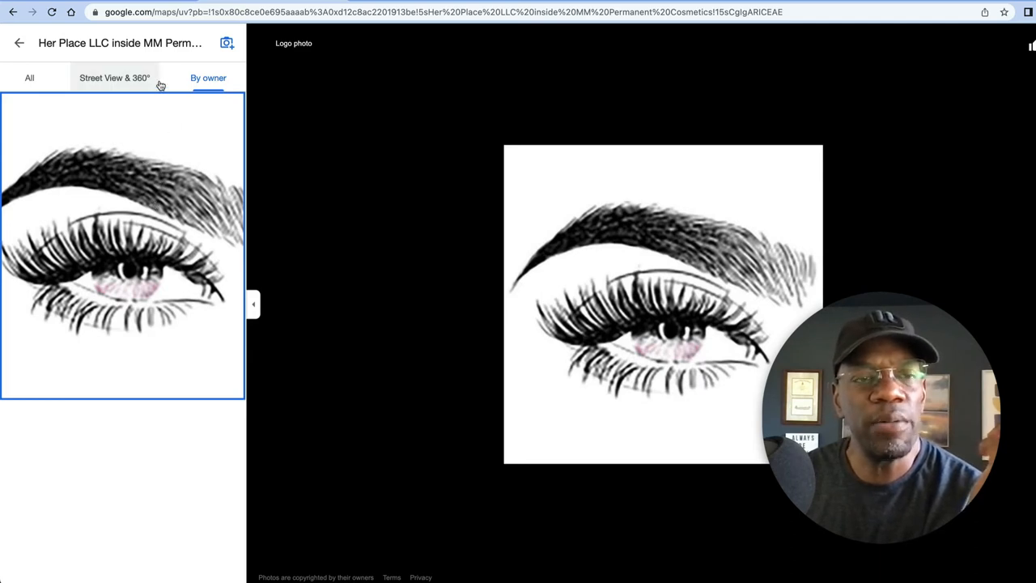
mouse_move(168, 77)
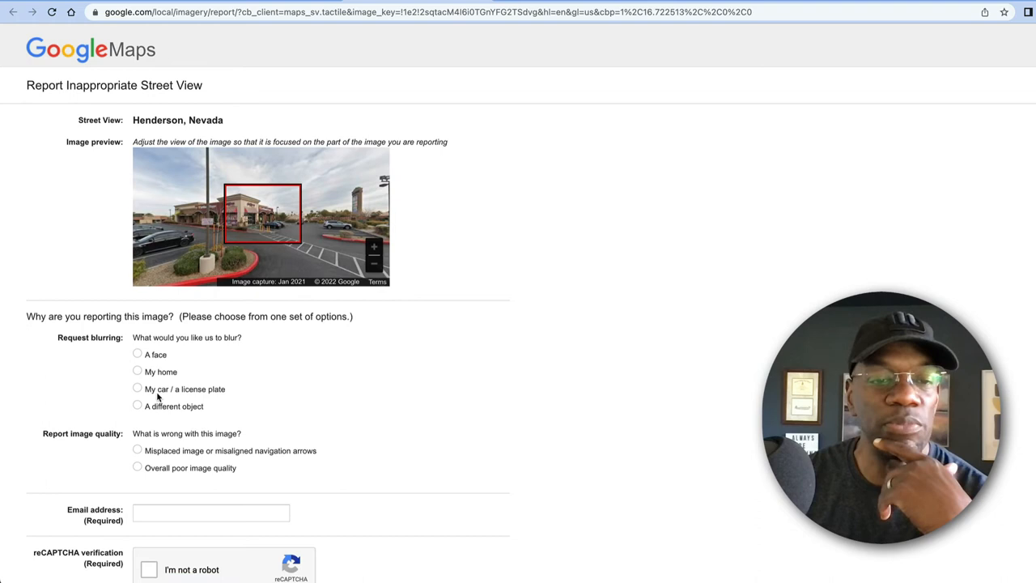
Review the rest of the report form down to the email, reCAPTCHA and submit fields.
scroll("down", 3)
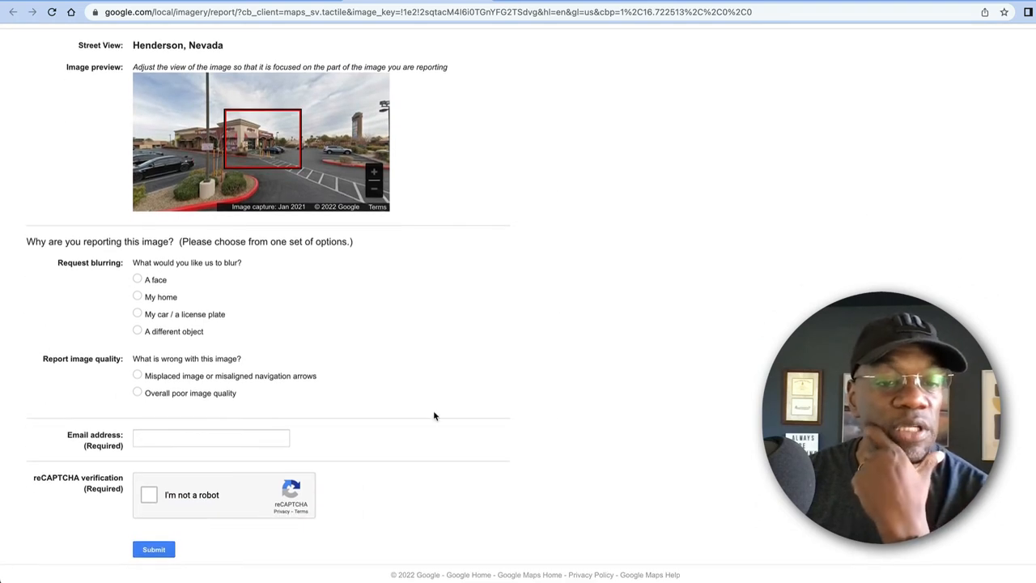
mouse_move(234, 359)
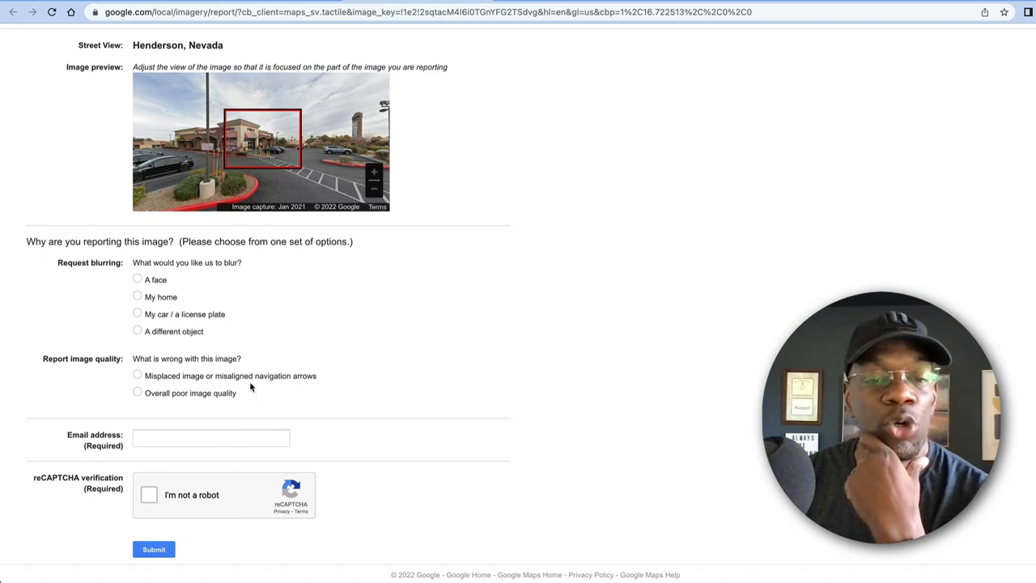
mouse_move(327, 387)
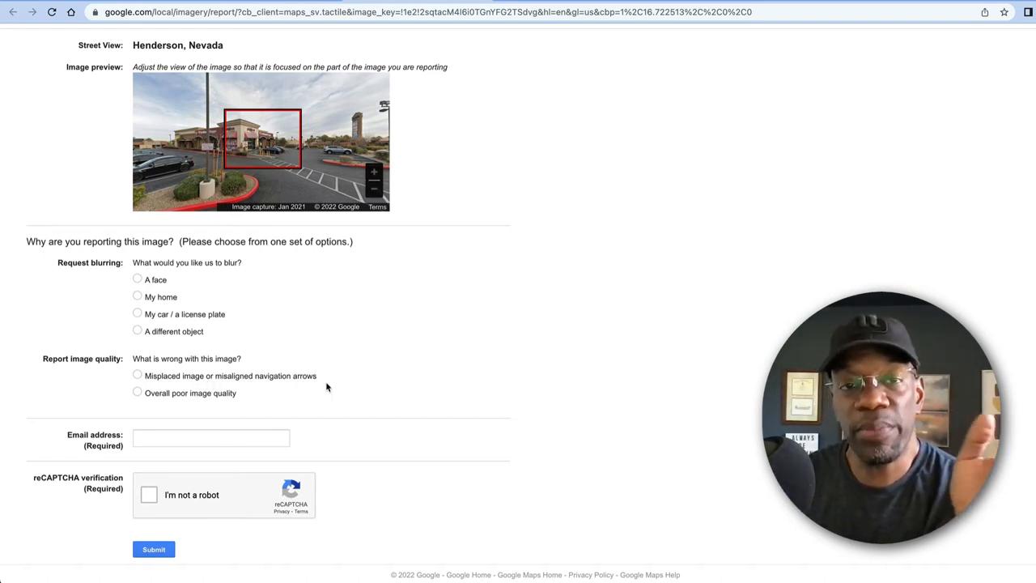
mouse_move(440, 195)
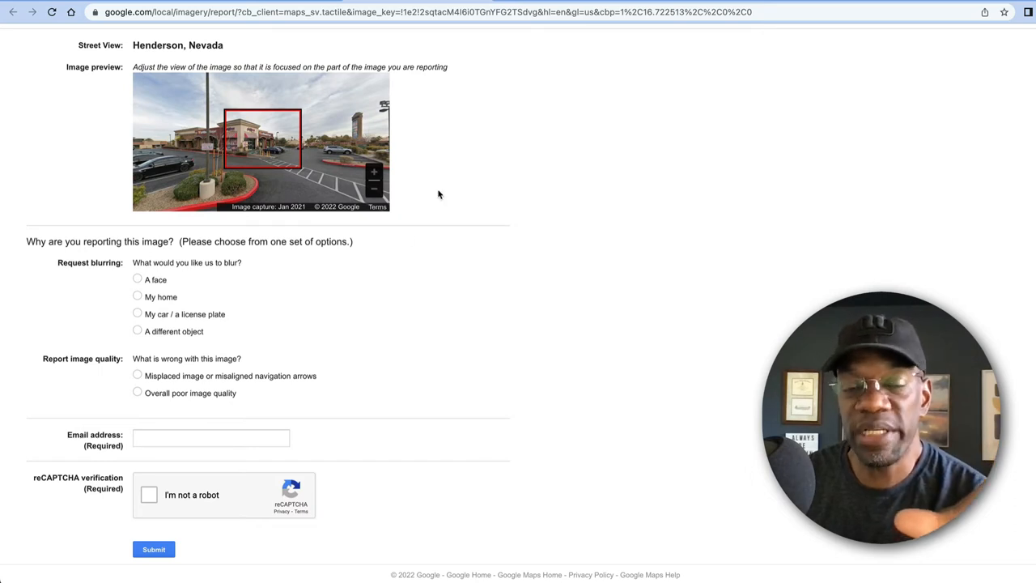
mouse_move(486, 60)
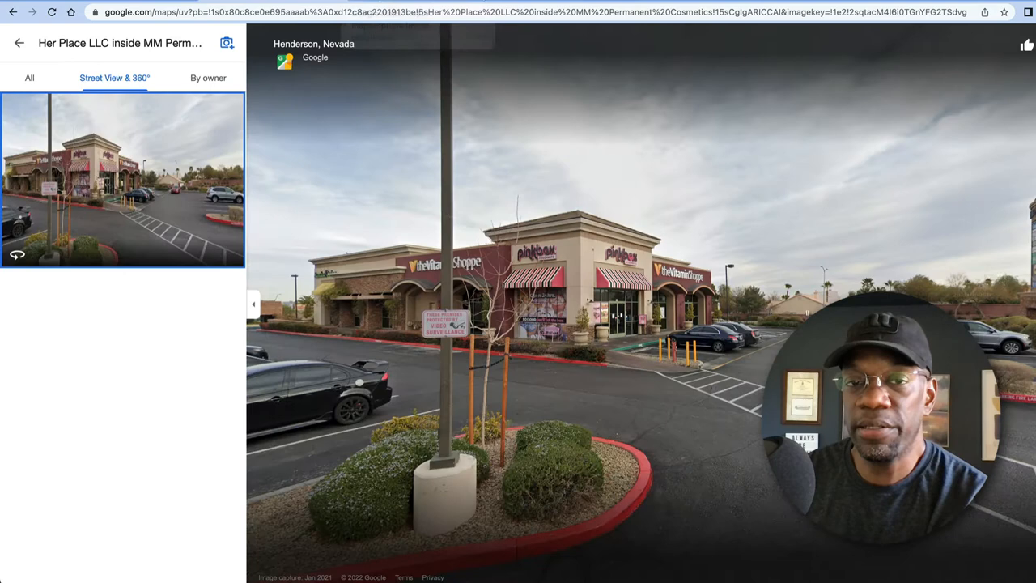
mouse_move(18, 43)
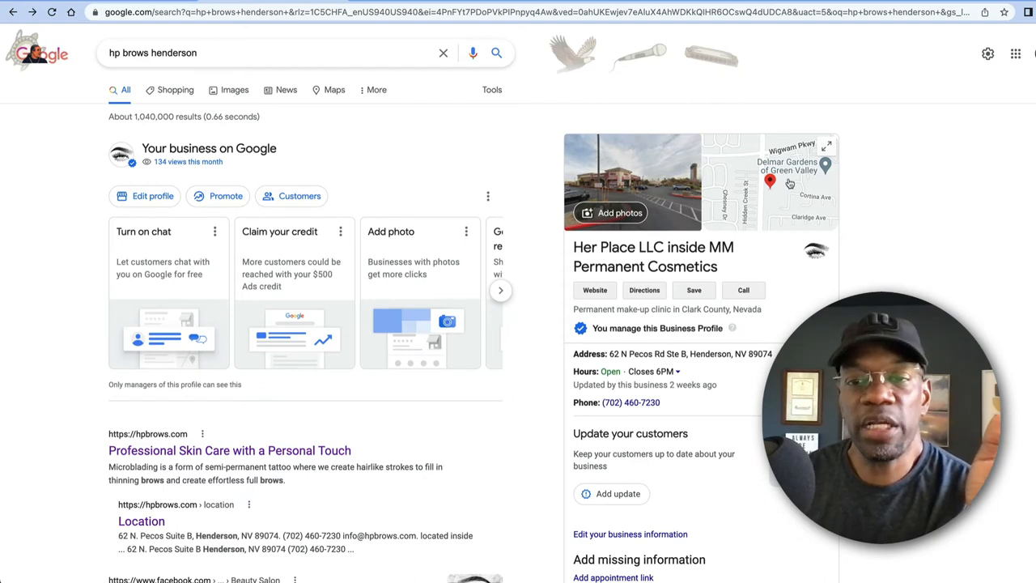
Reopen the clinic's place page in Maps and show its January 2021 storefront Street View.
left_click(769, 182)
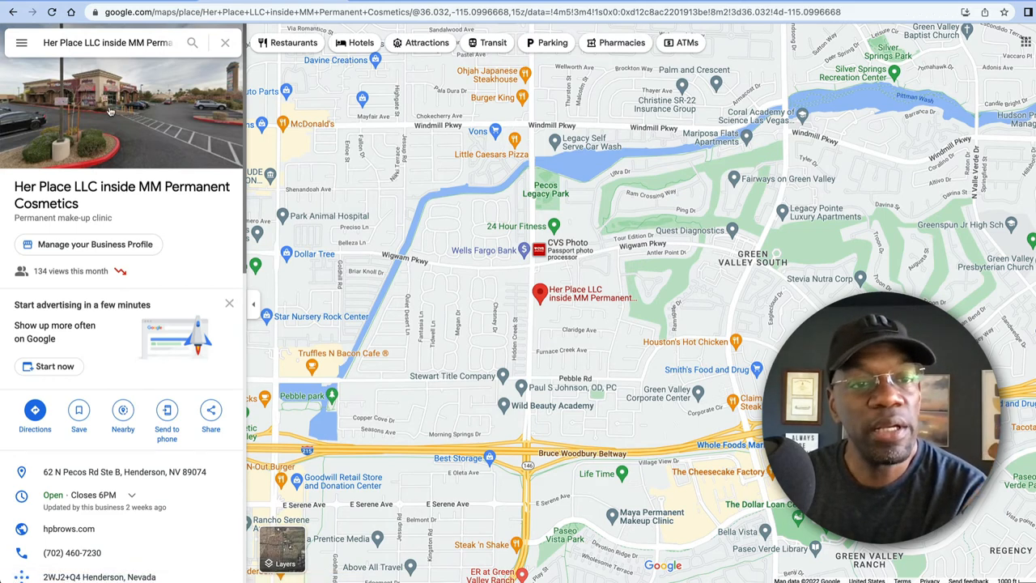
left_click(122, 109)
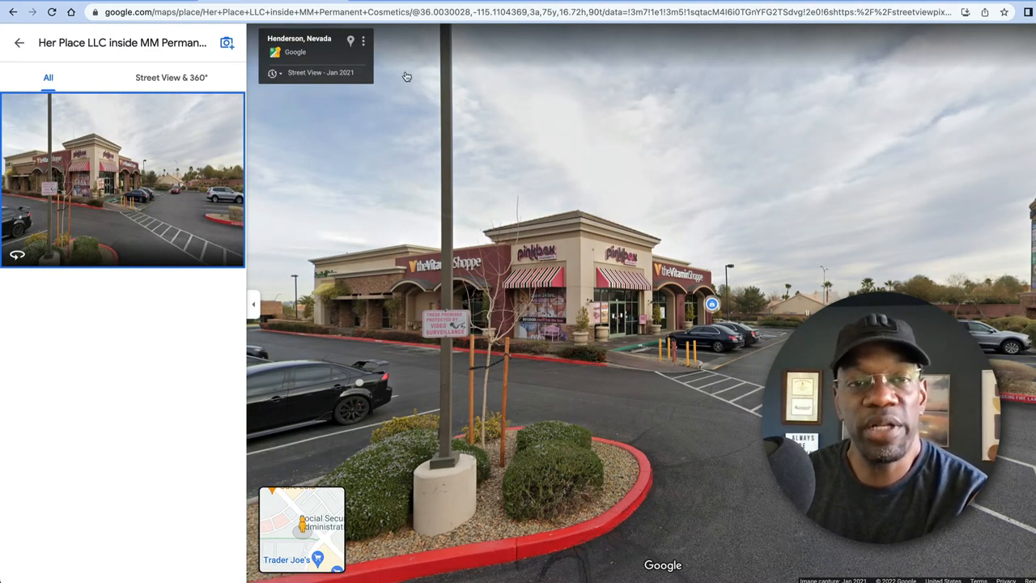
Choose 'Report a problem' from the Street View menu to load the report form.
left_click(363, 40)
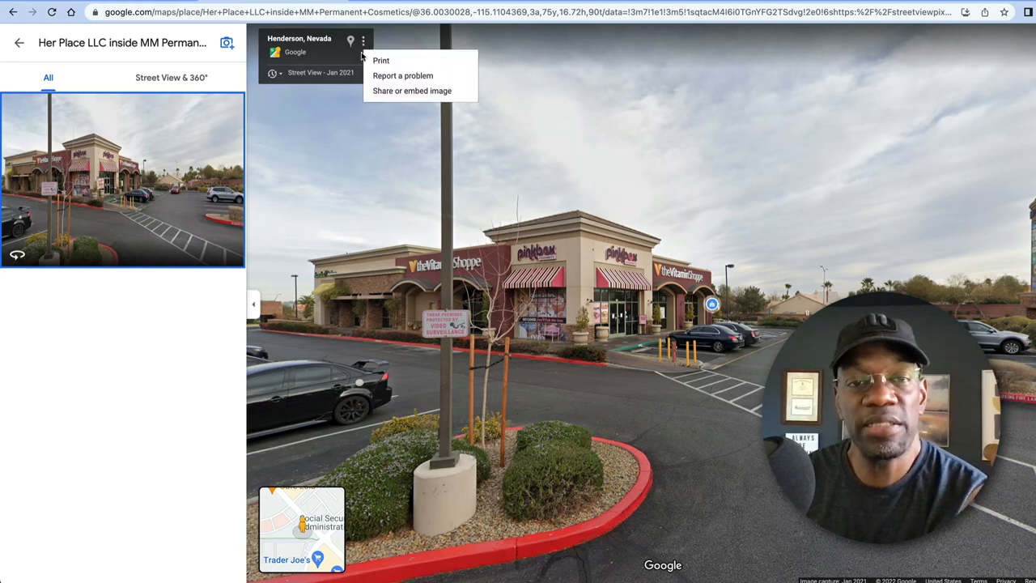
left_click(403, 75)
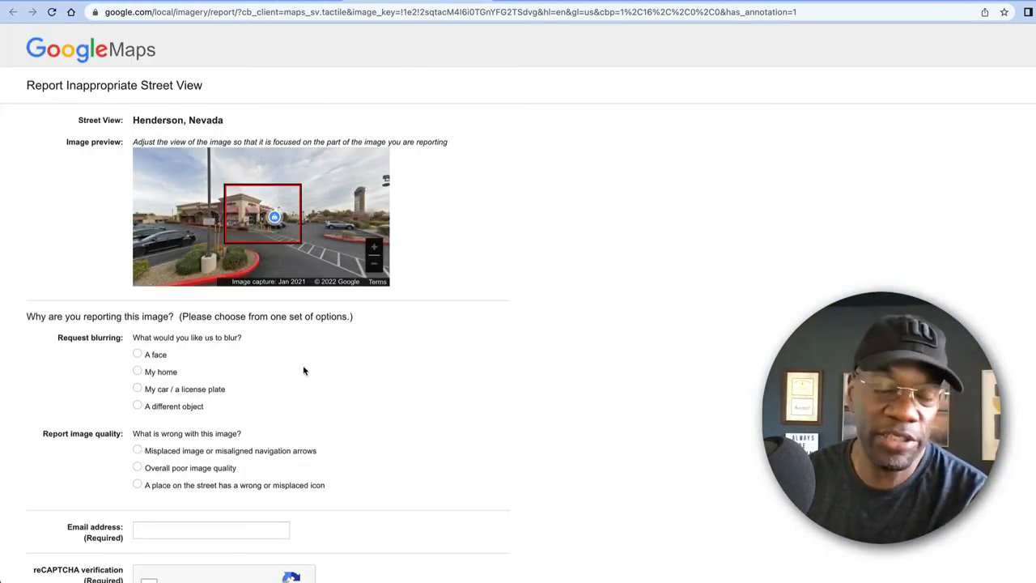
Try the image-quality reasons and settle on 'Misplaced image or misaligned navigation arrows', revealing the explanation box.
scroll("down", 3)
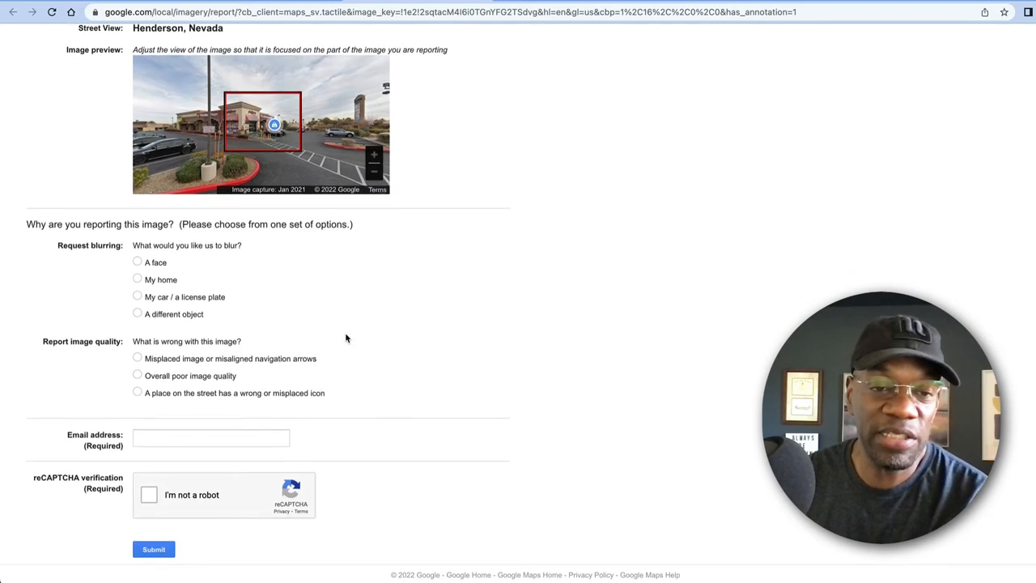
mouse_move(623, 251)
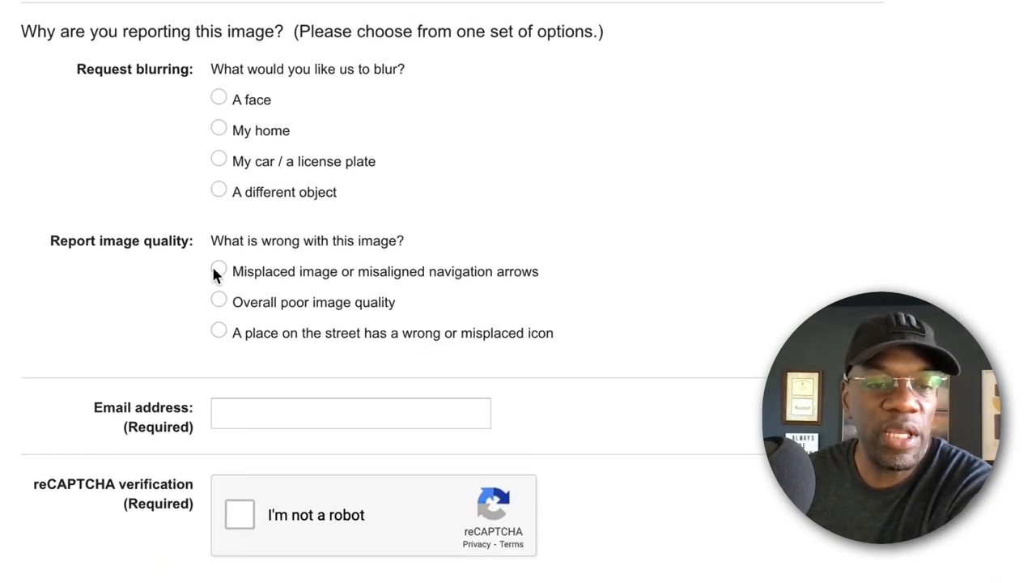
left_click(218, 271)
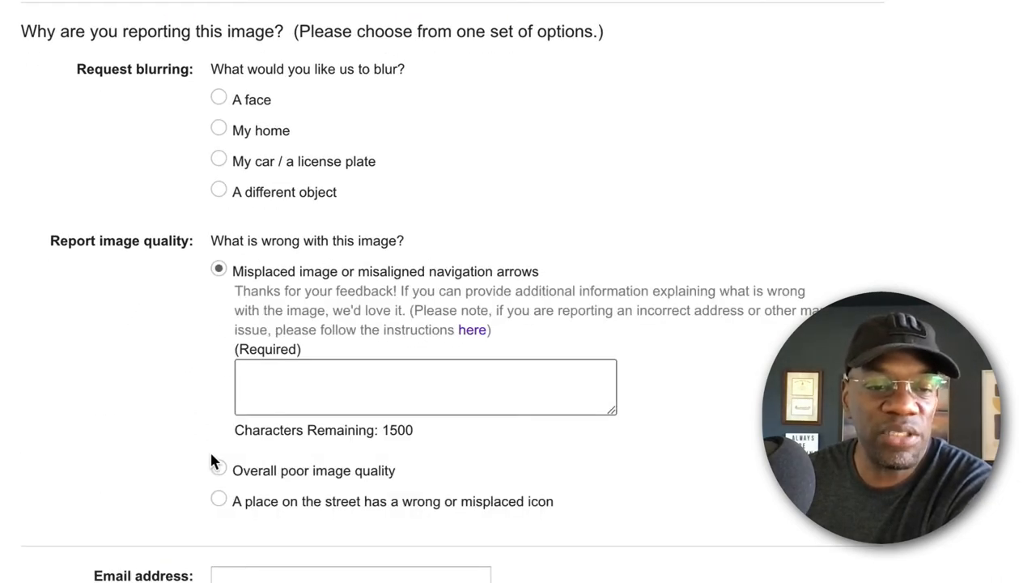
left_click(218, 471)
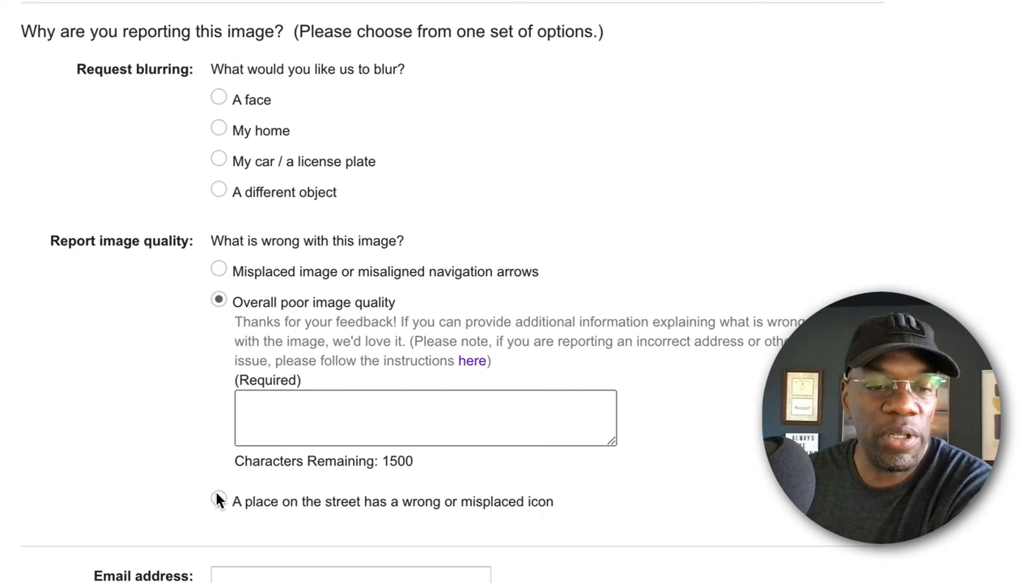
left_click(219, 500)
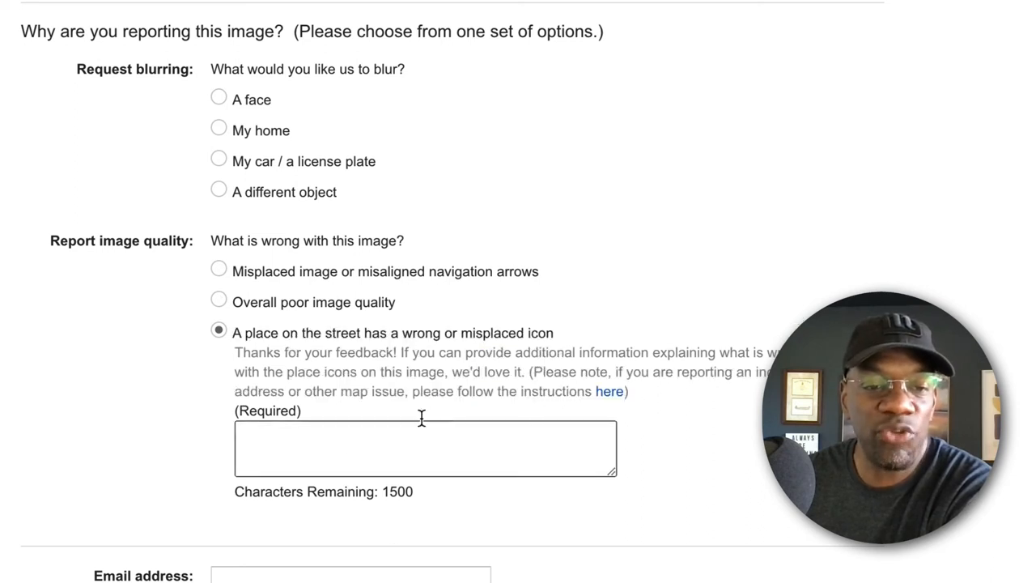
left_click(219, 268)
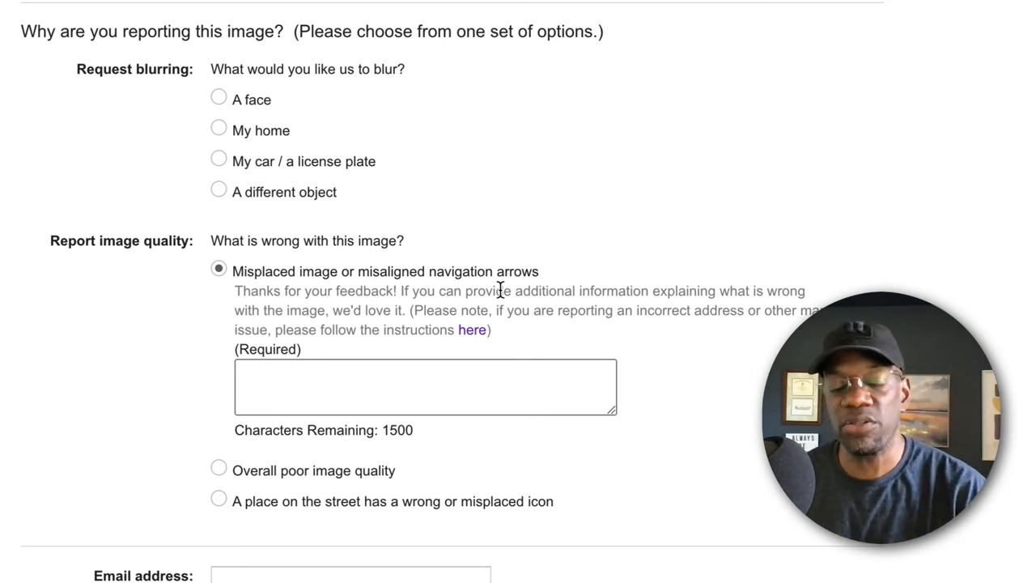
left_click(424, 388)
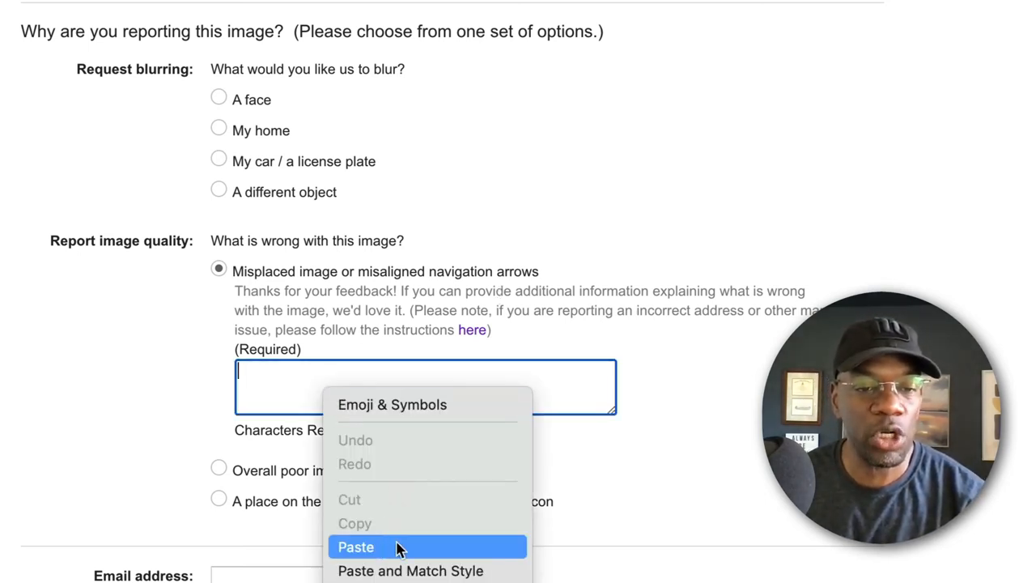
Paste the note that the image comes from the business's previous location.
left_click(355, 547)
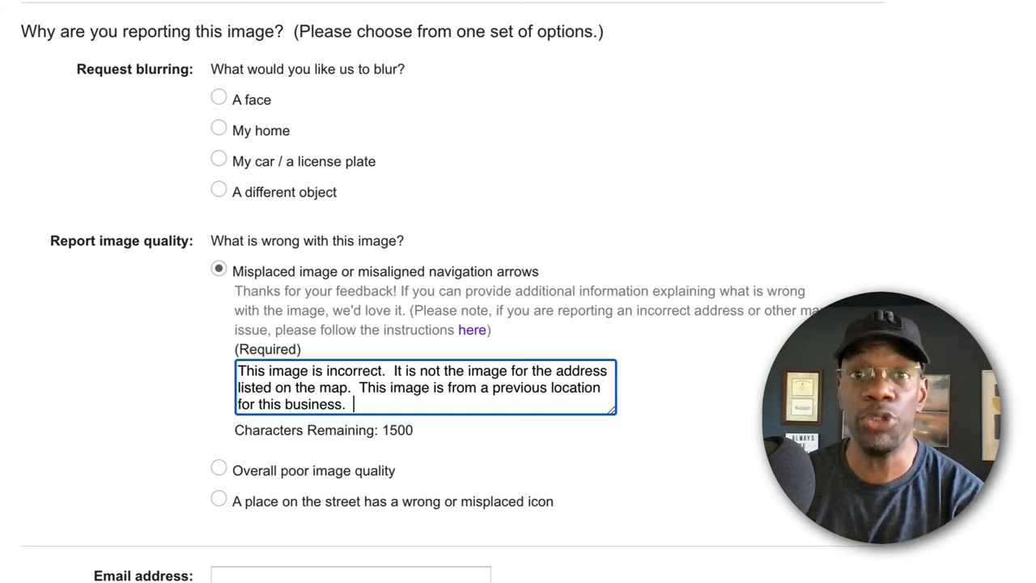
mouse_move(833, 200)
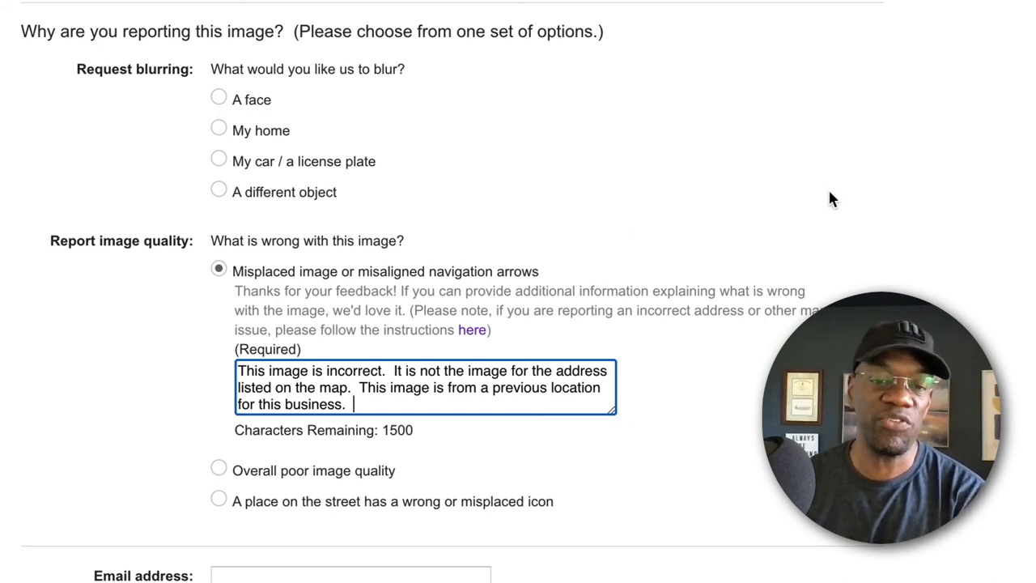
scroll("down", 3)
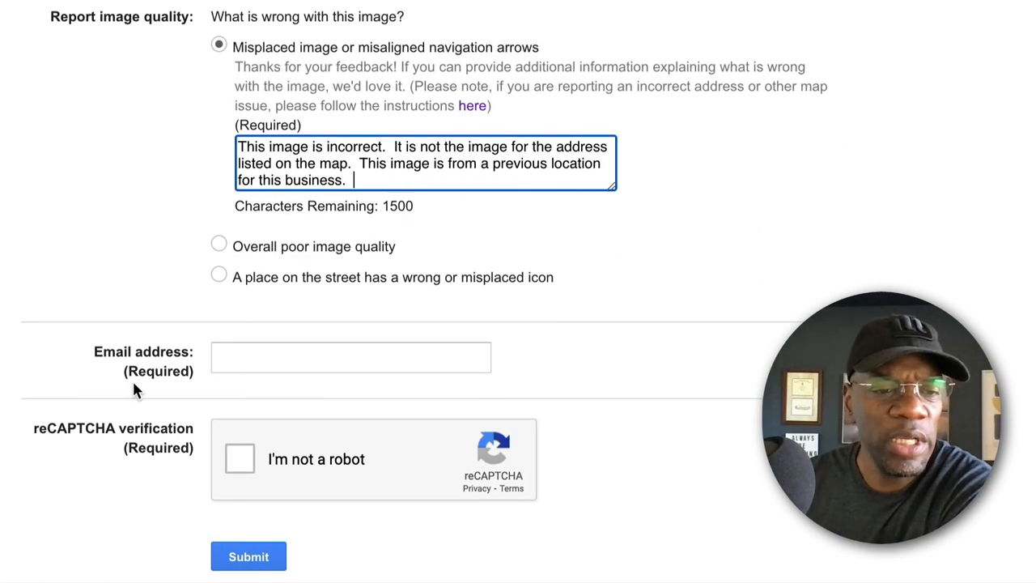
mouse_move(591, 371)
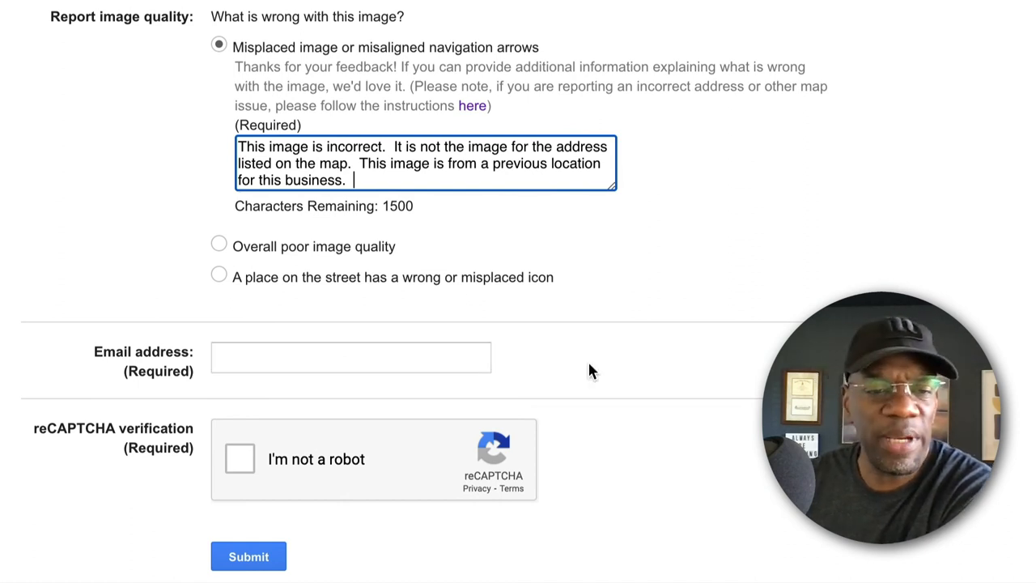
mouse_move(263, 559)
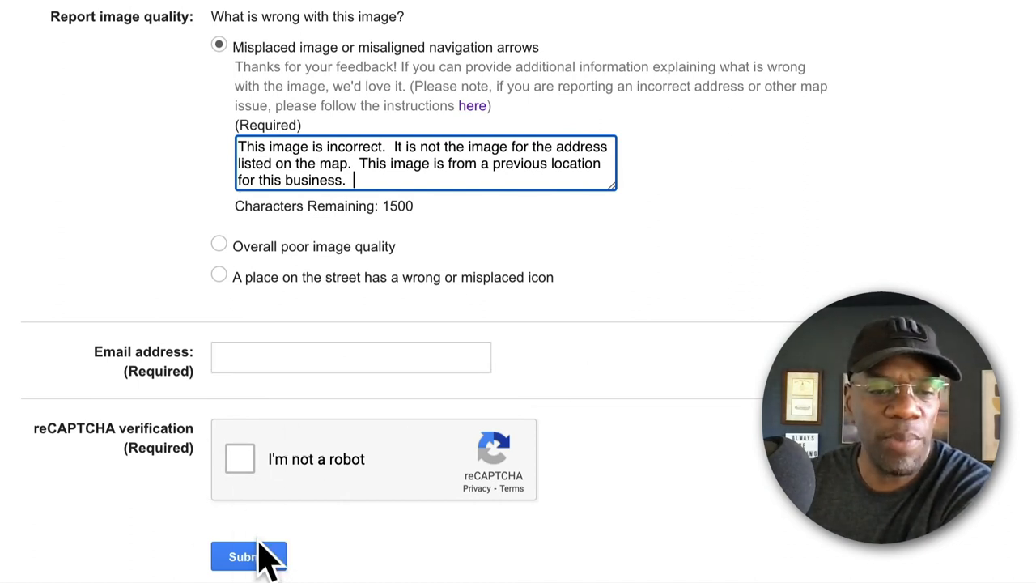
mouse_move(807, 257)
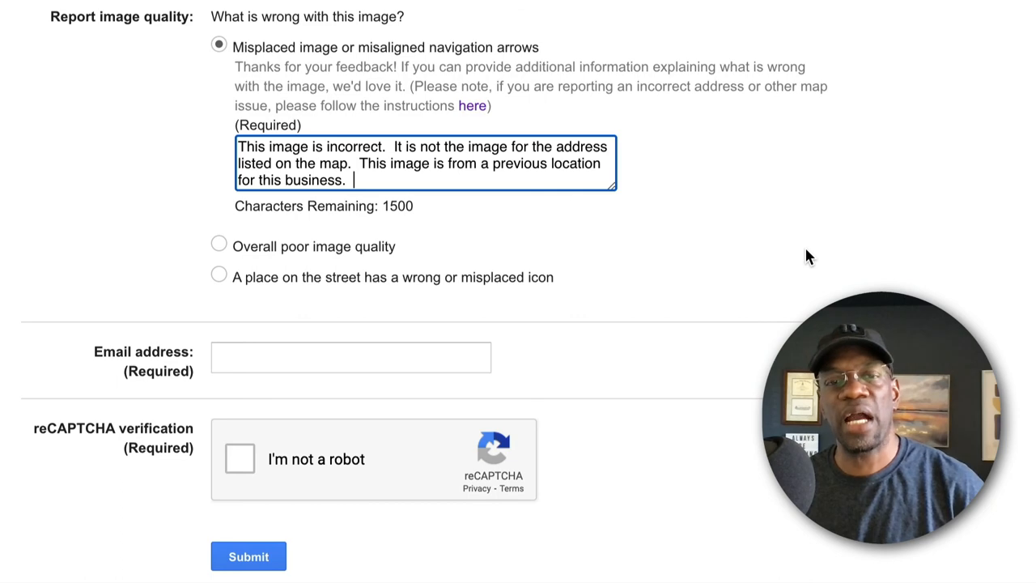
scroll("up", 3)
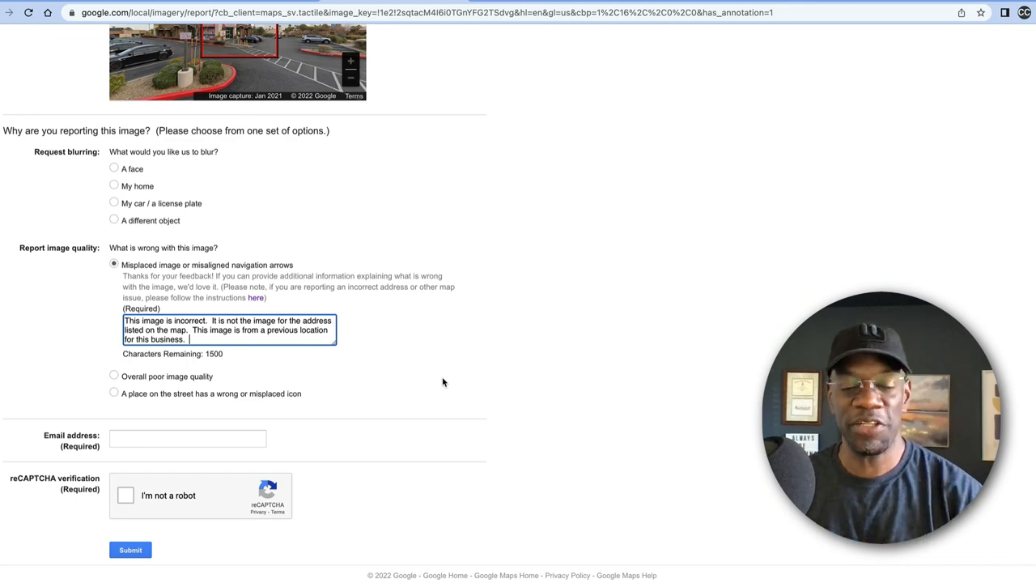
mouse_move(515, 146)
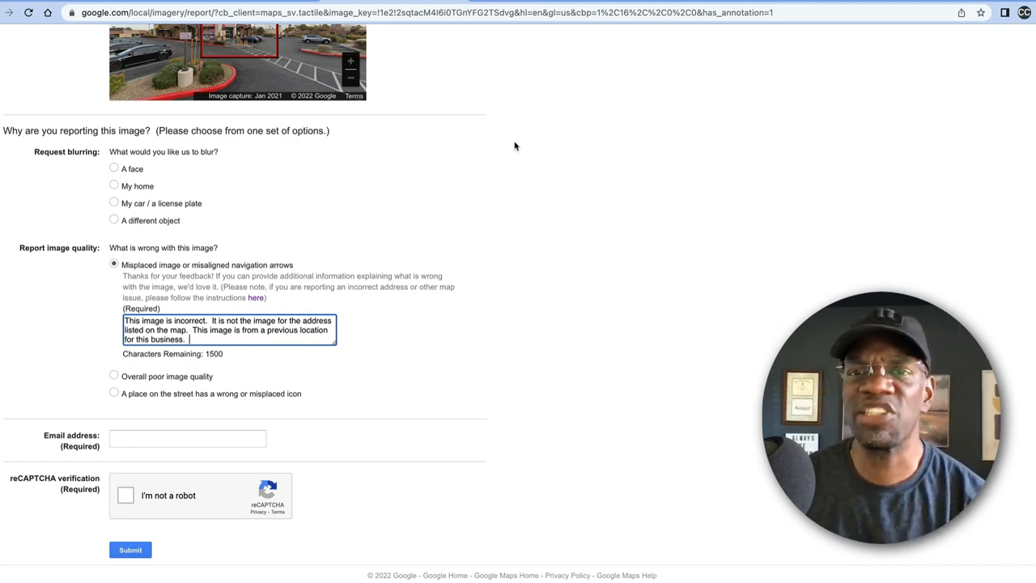